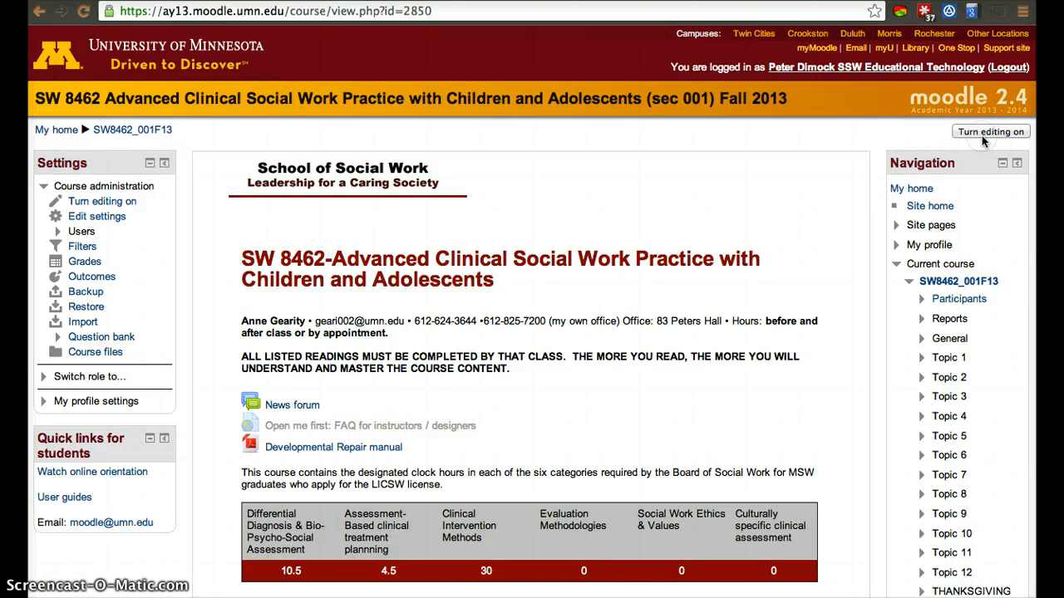
Turn editing on for the SW 8462 course page and move down to the first section.
left_click(991, 131)
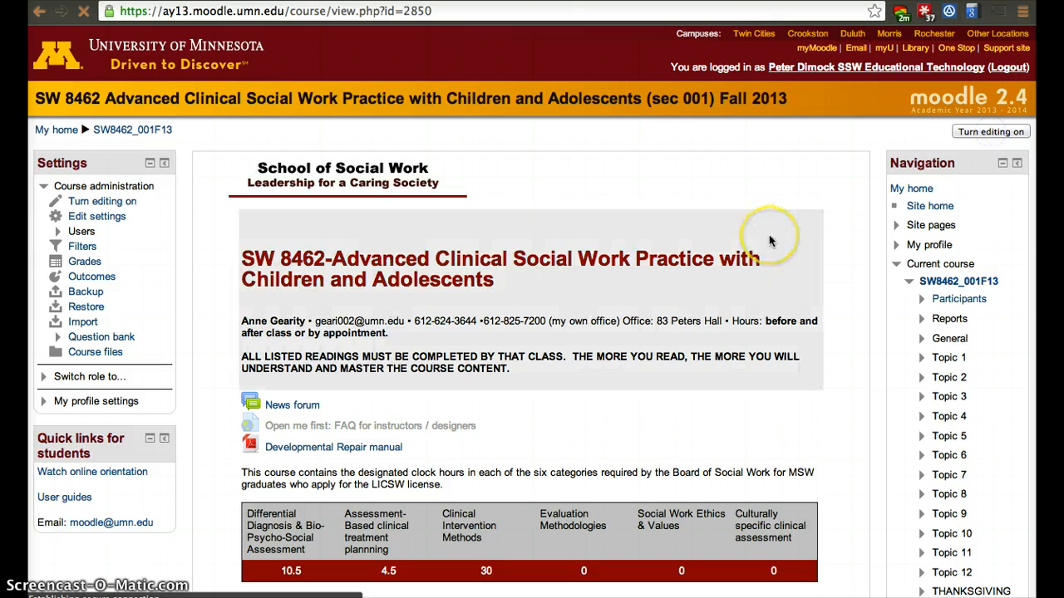
left_click(990, 131)
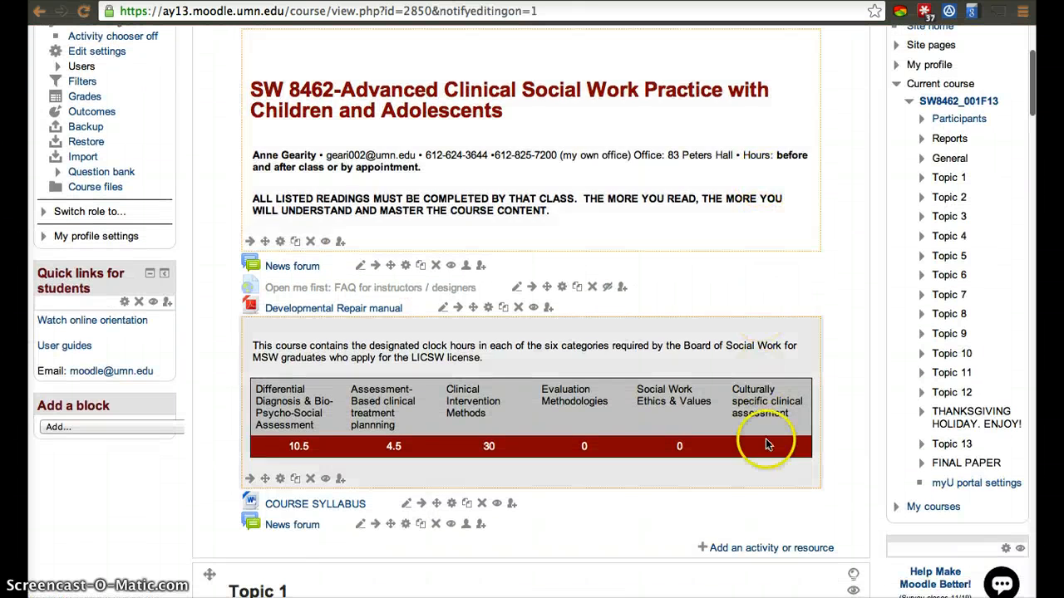
scroll("down", 3)
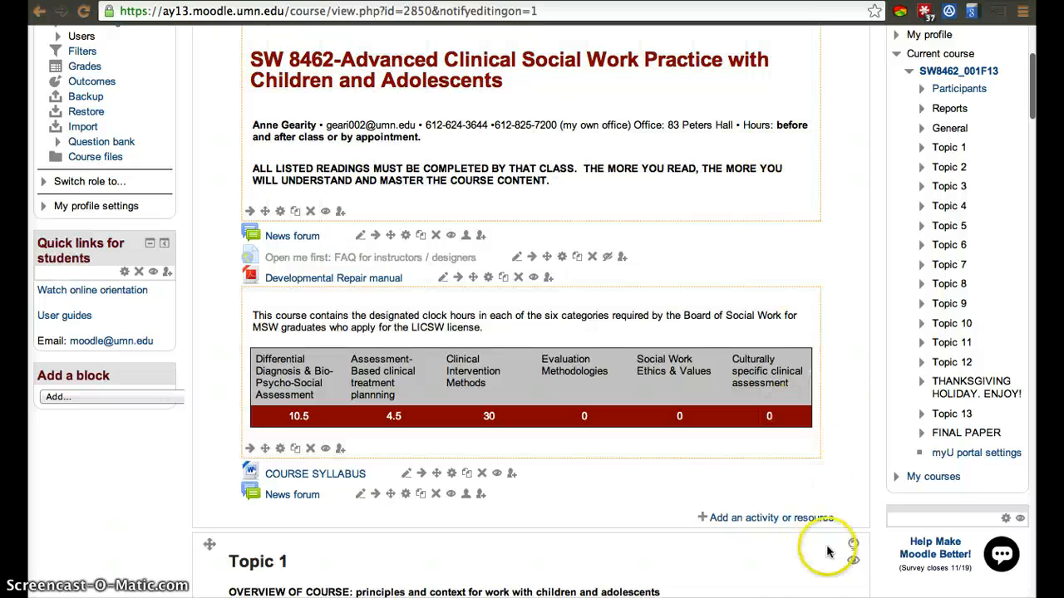
Add a new Assignment activity to the top section, bringing up its blank settings form.
left_click(765, 518)
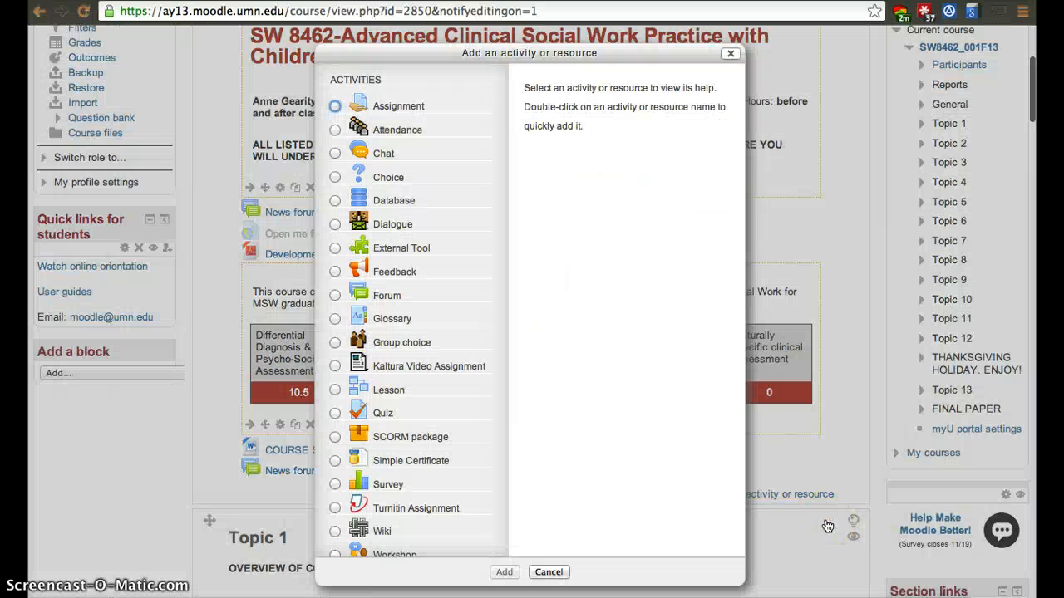
mouse_move(445, 416)
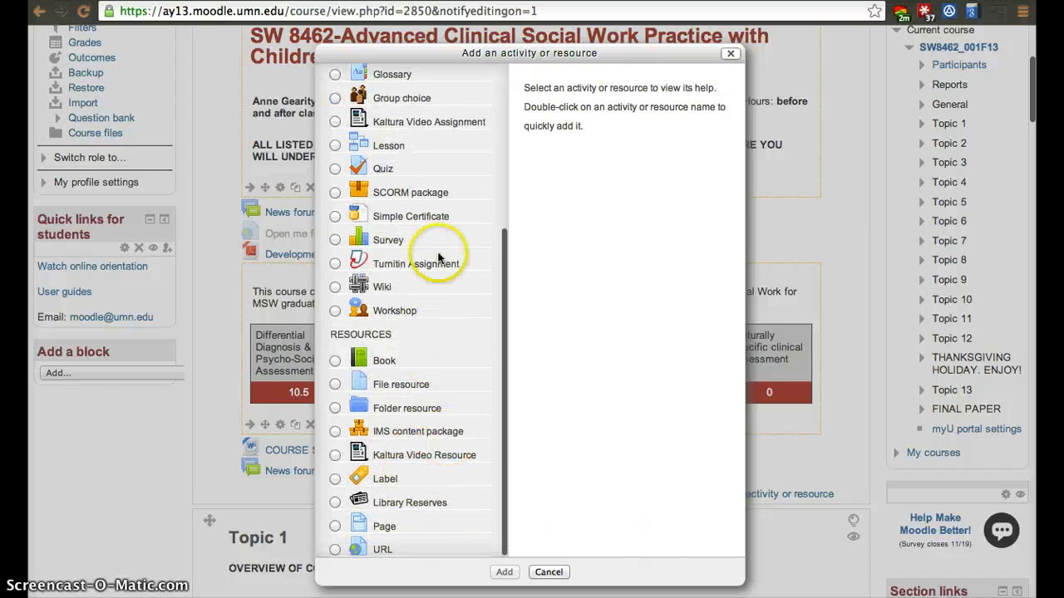
left_click(335, 107)
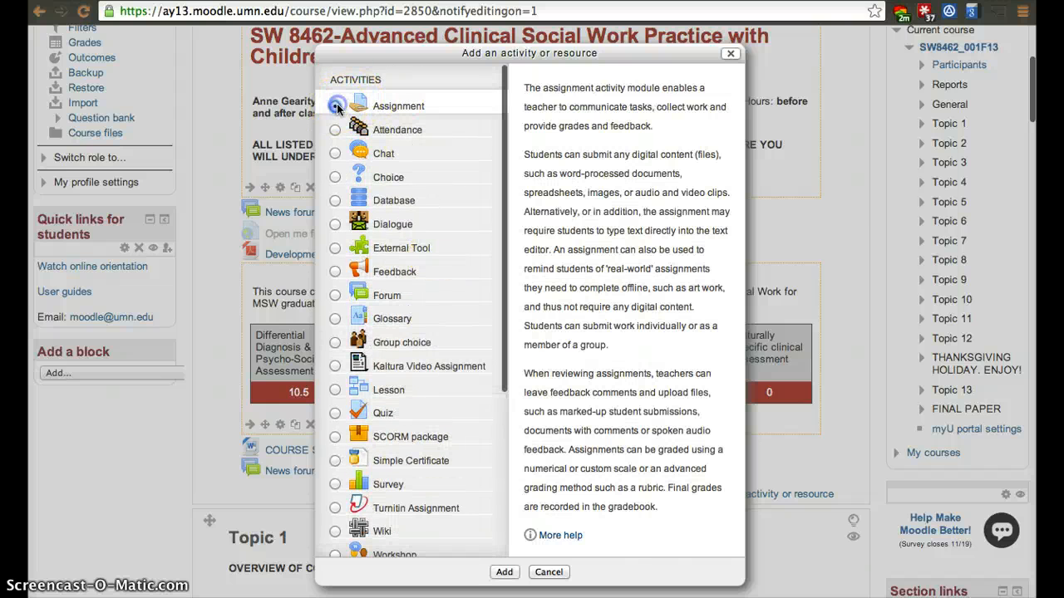
left_click(505, 572)
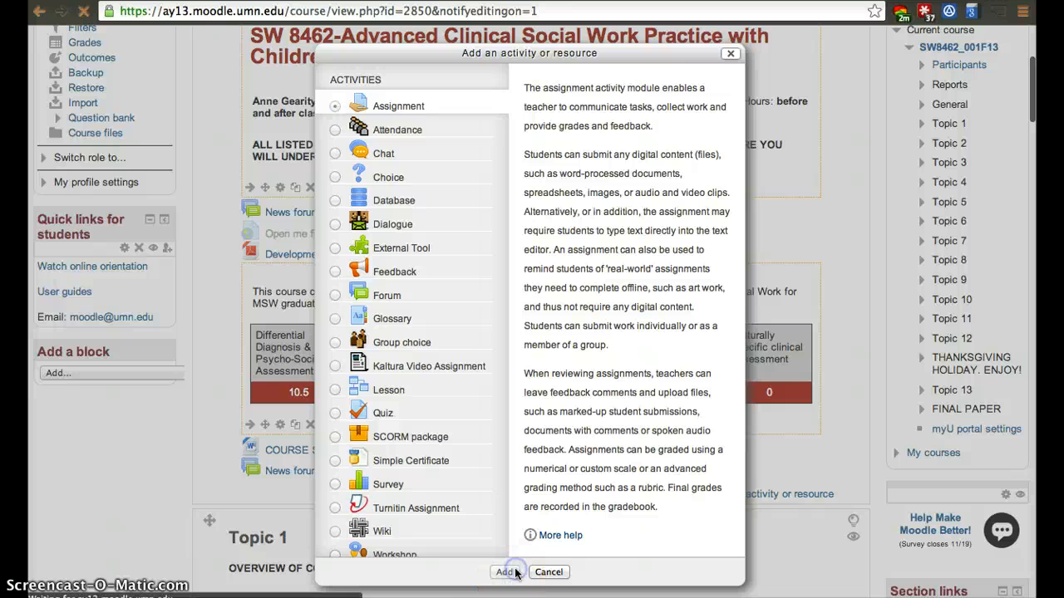
left_click(506, 572)
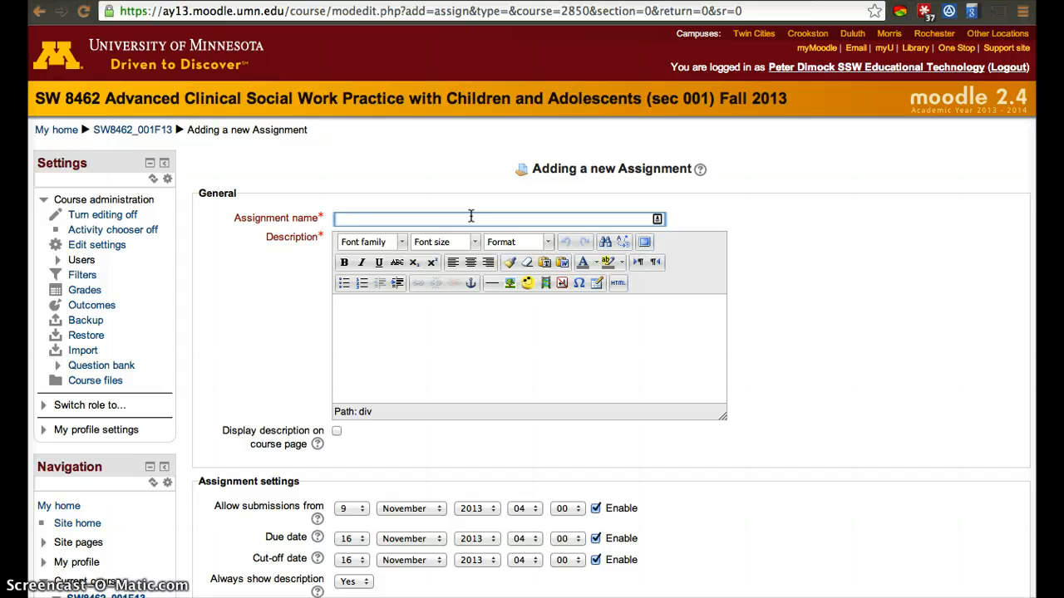
Name the assignment 'abc' and enter 'a' as its description.
type("abc")
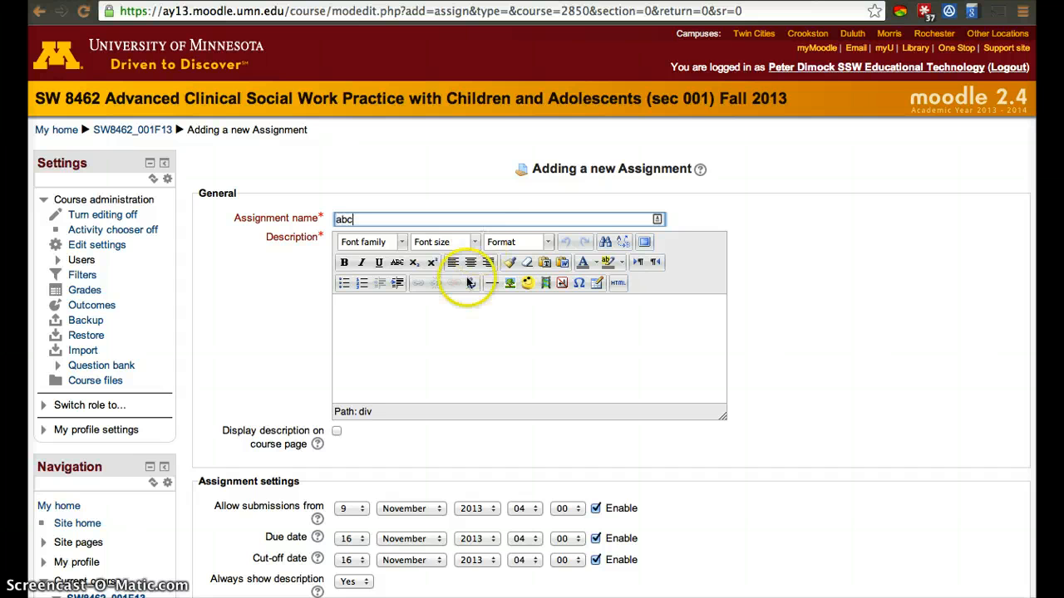
type("abcc")
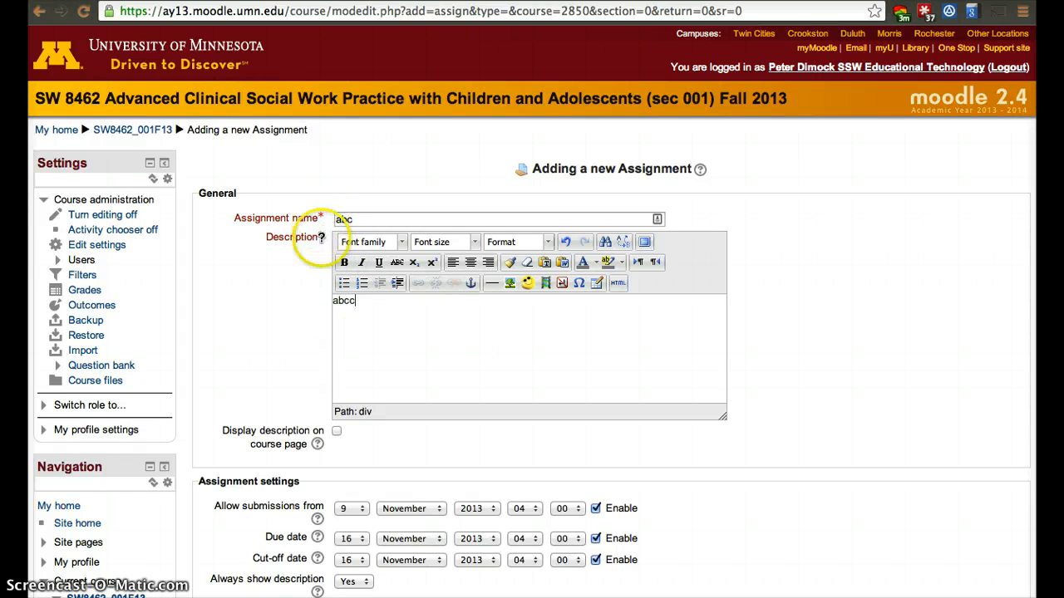
scroll("down", 3)
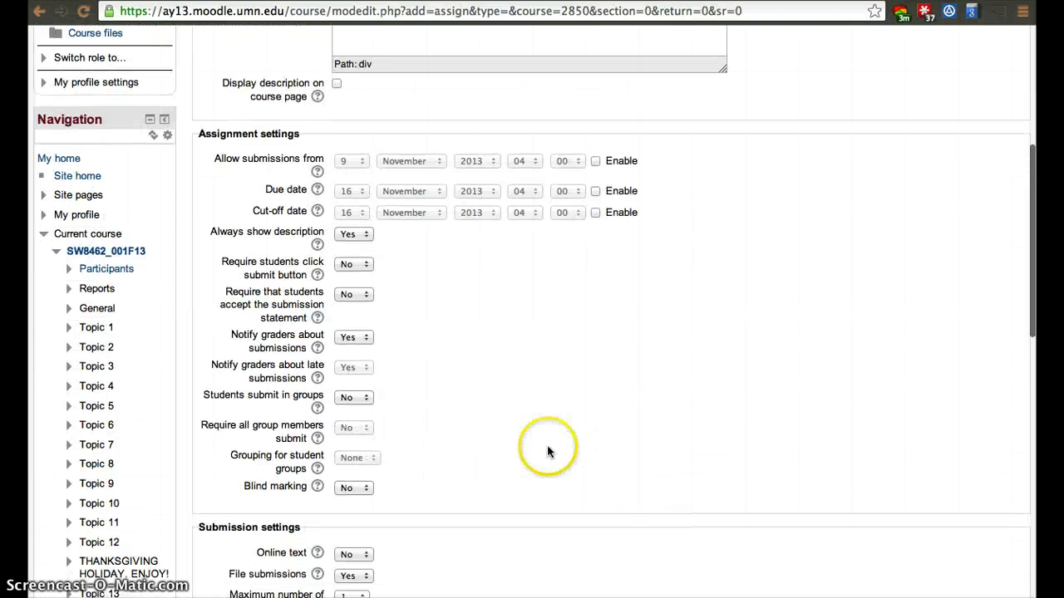
Set Online text, 'Require students click submit button' and 'Accept submission statement' to Yes.
scroll("down", 3)
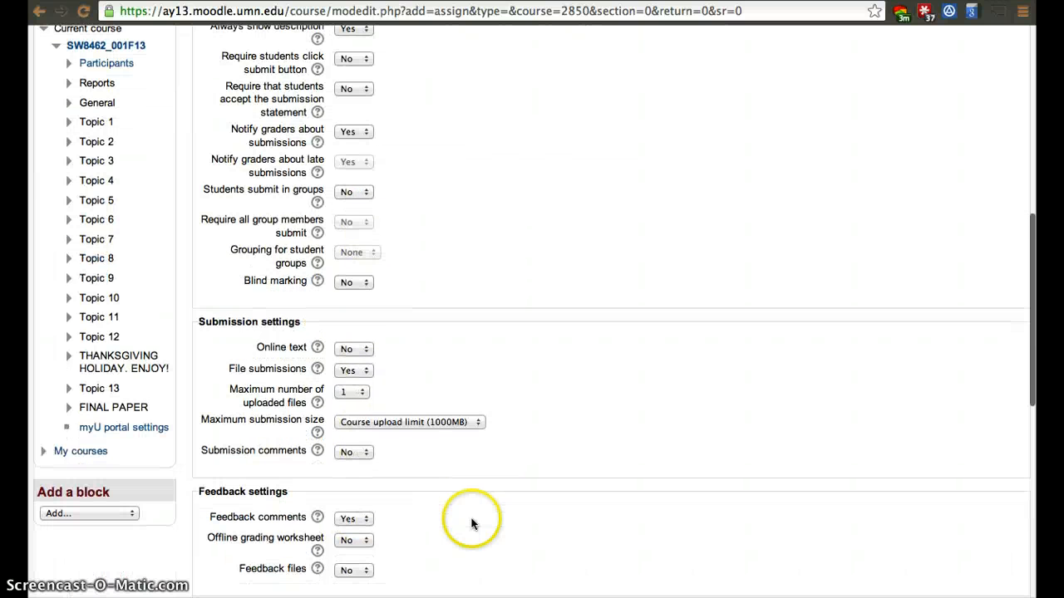
left_click(353, 347)
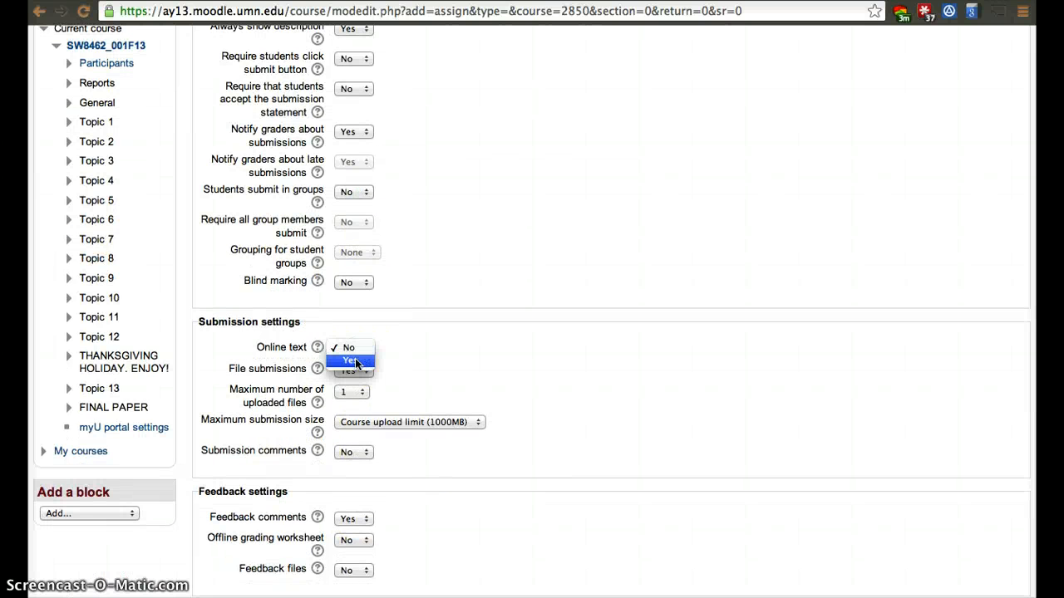
left_click(349, 360)
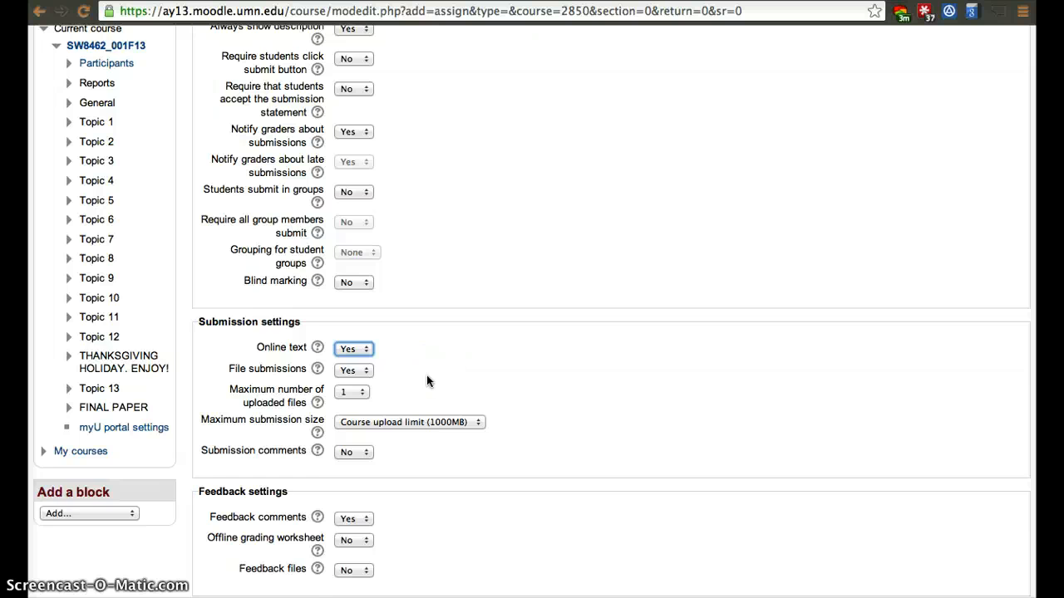
left_click(352, 110)
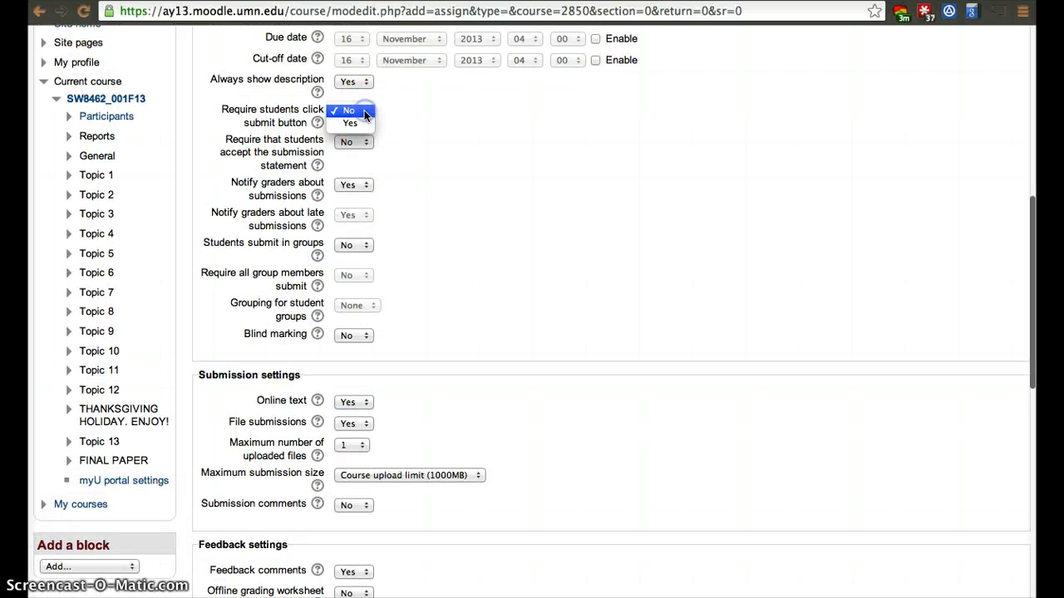
left_click(349, 123)
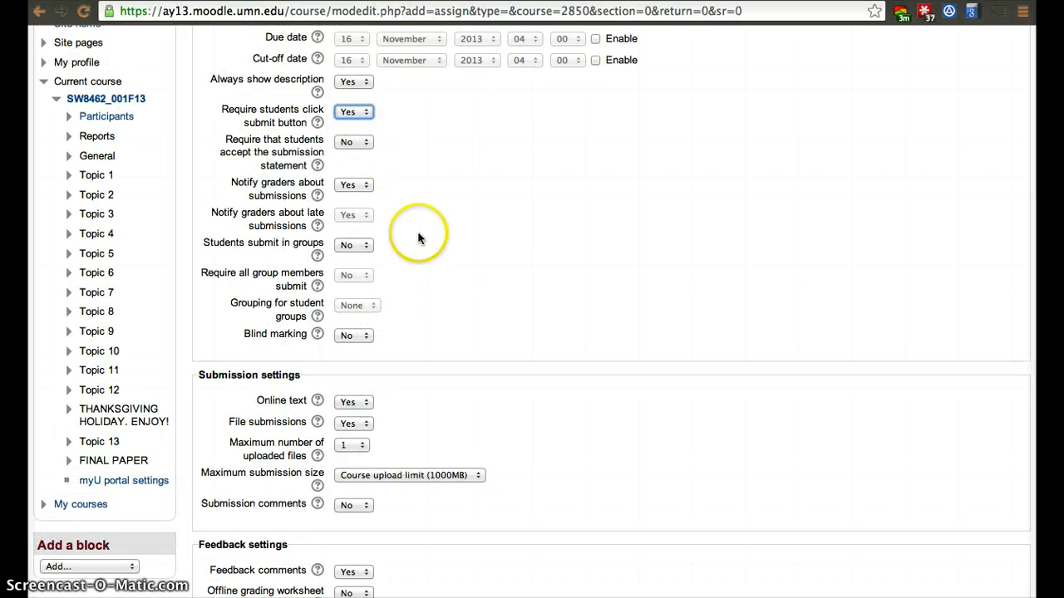
left_click(352, 141)
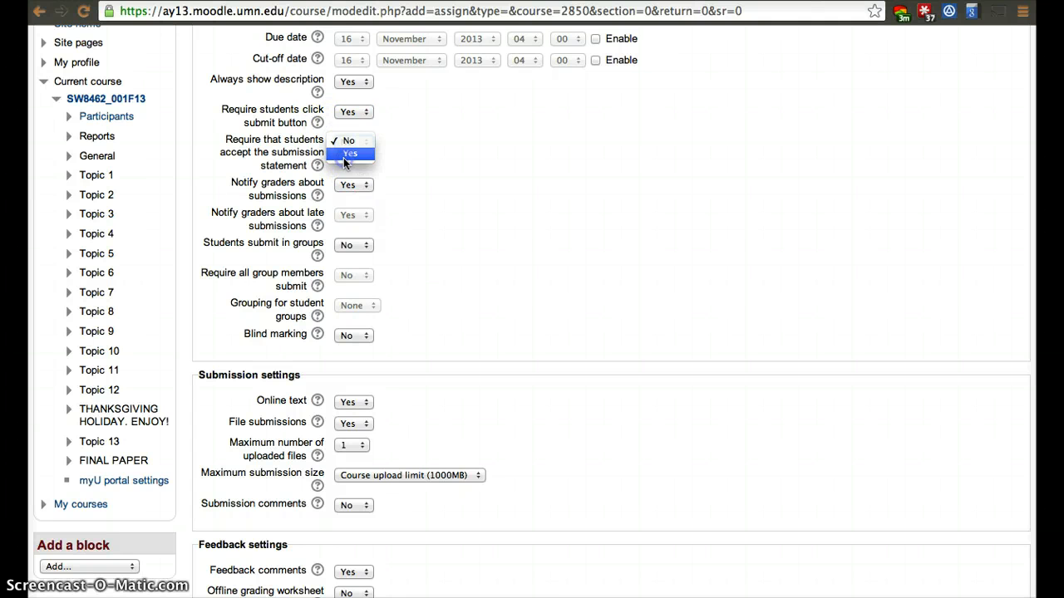
left_click(349, 153)
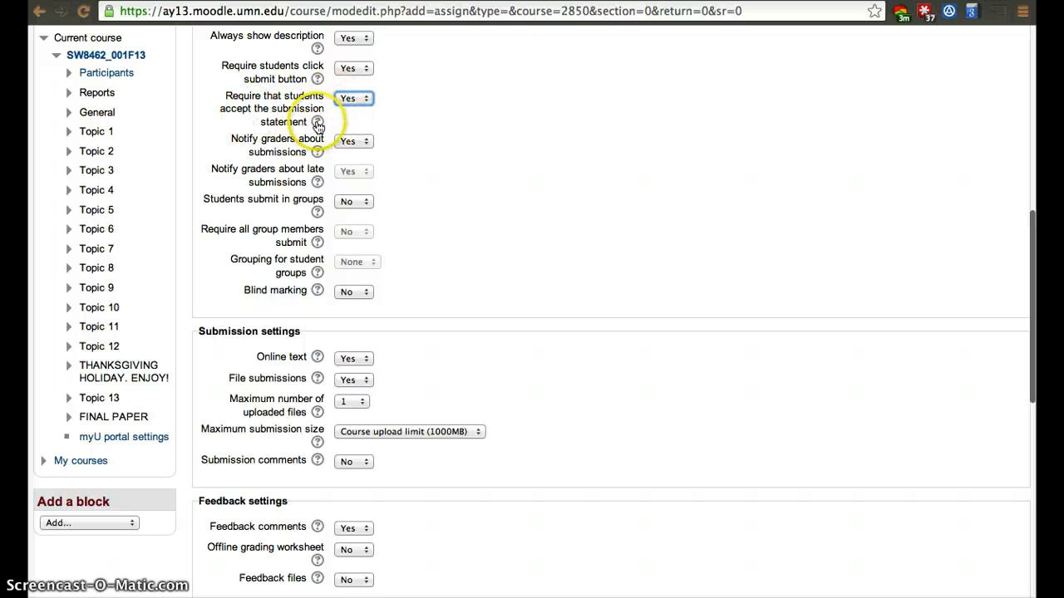
View and dismiss the help explanation for the submission statement setting.
scroll("down", 3)
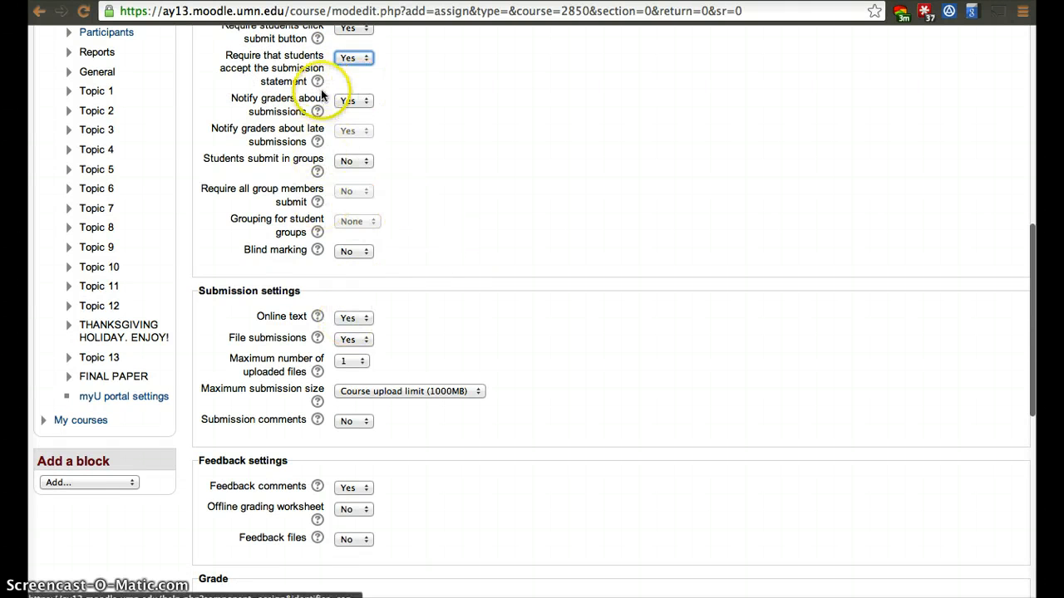
left_click(317, 82)
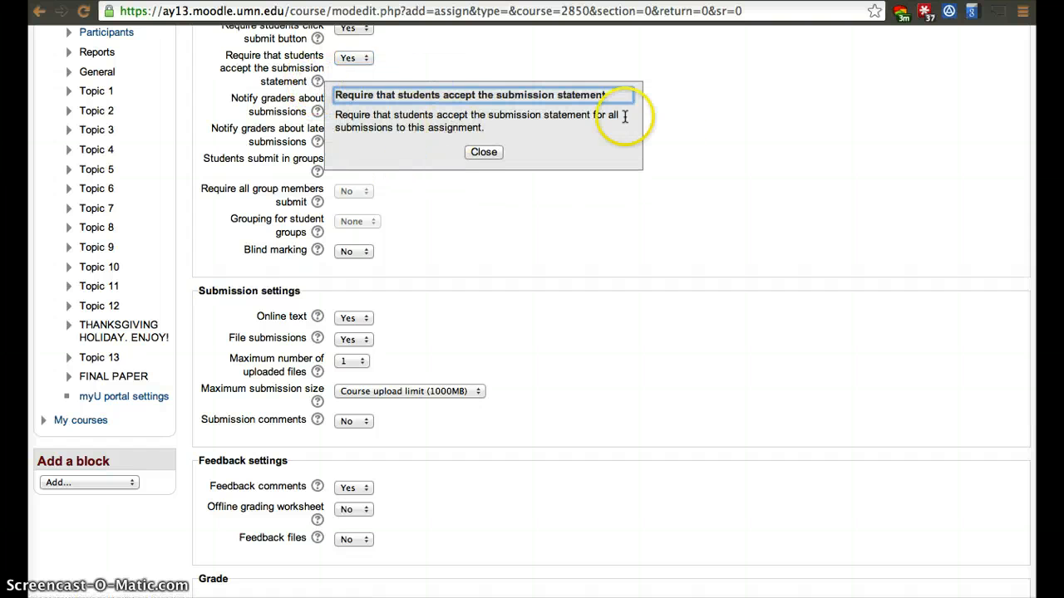
left_click(483, 153)
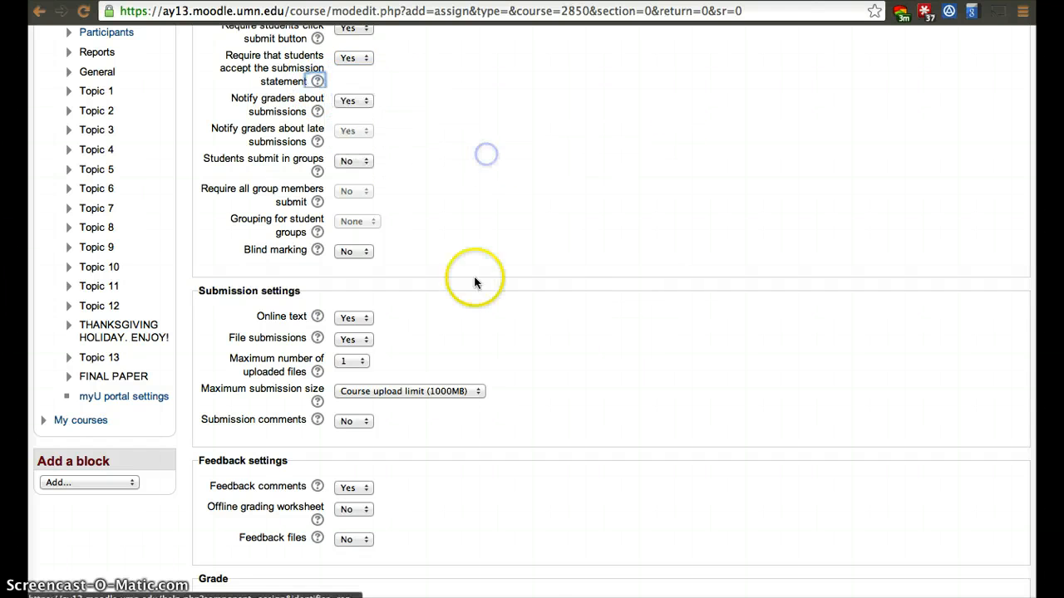
scroll("down", 3)
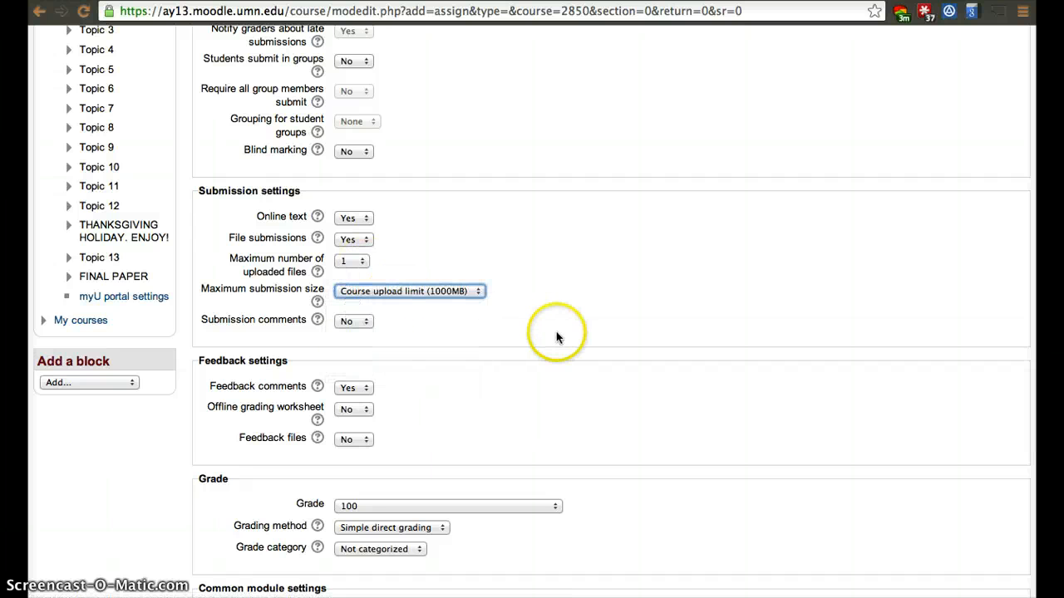
Limit uploads to 1 file and set Submission comments and Feedback files to Yes.
left_click(353, 261)
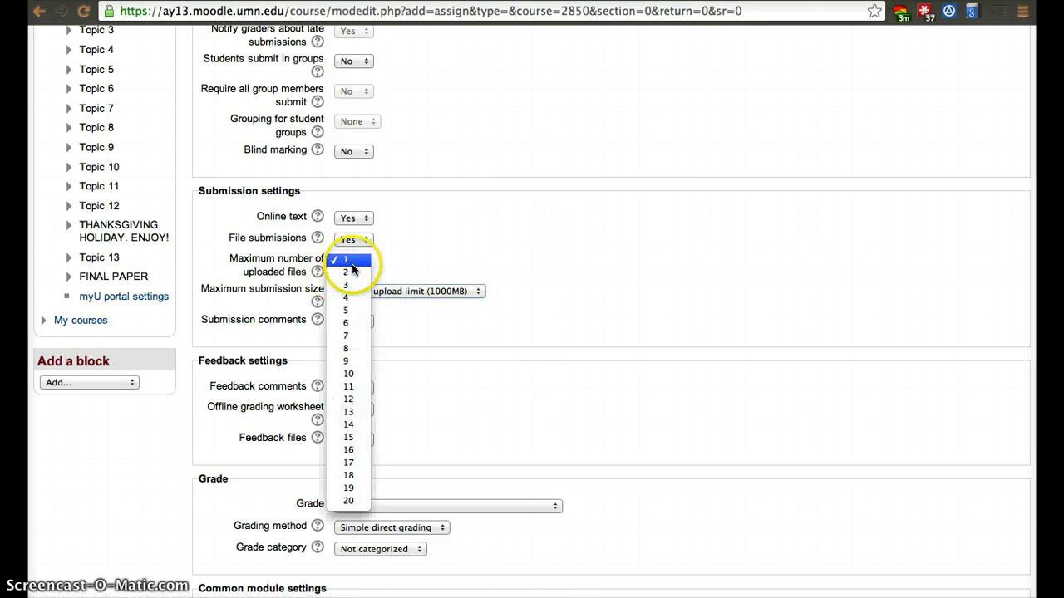
left_click(345, 336)
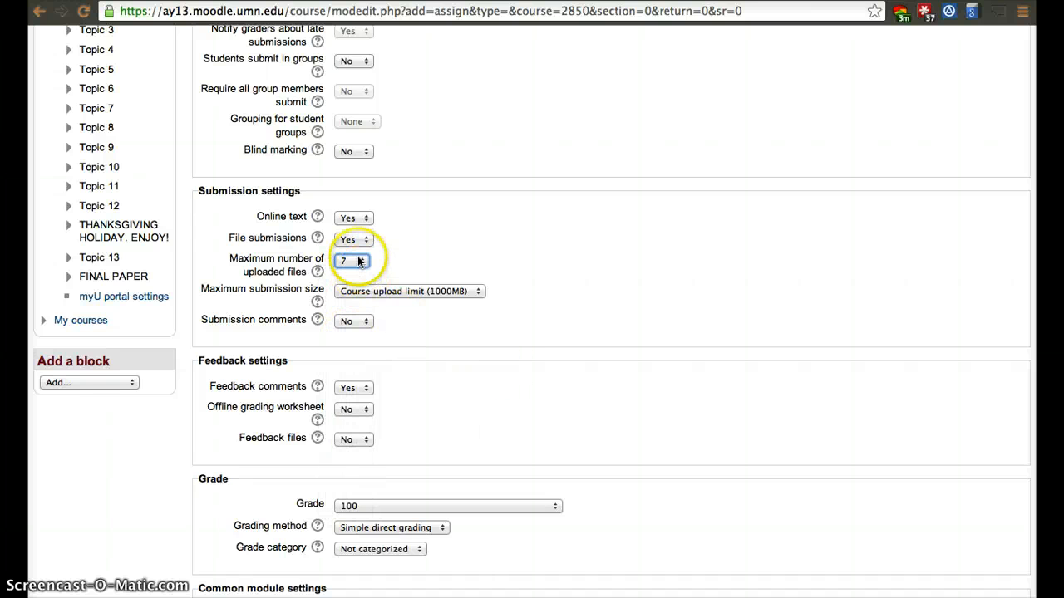
left_click(353, 259)
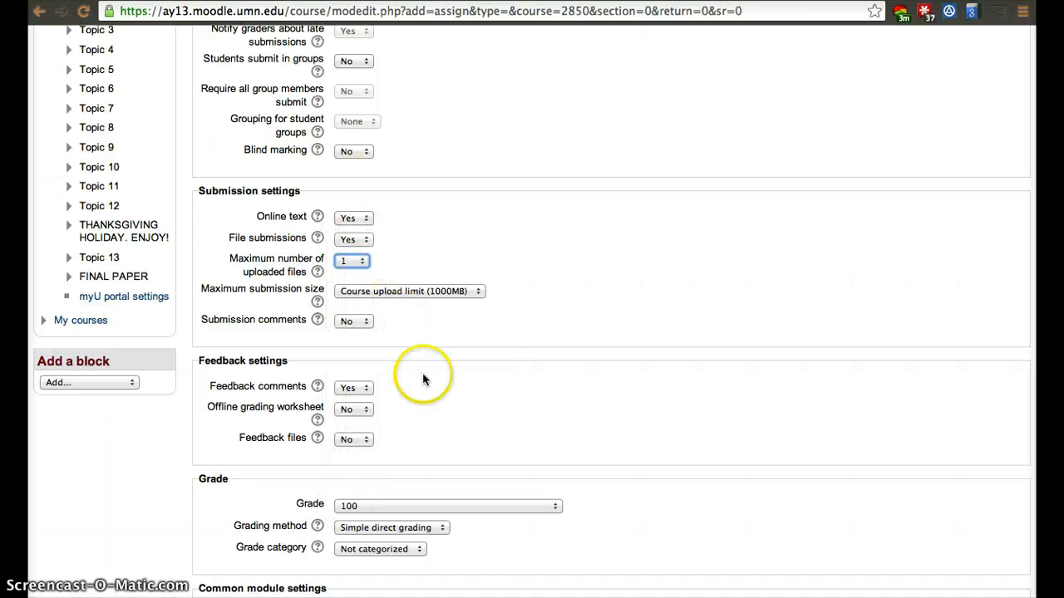
left_click(354, 323)
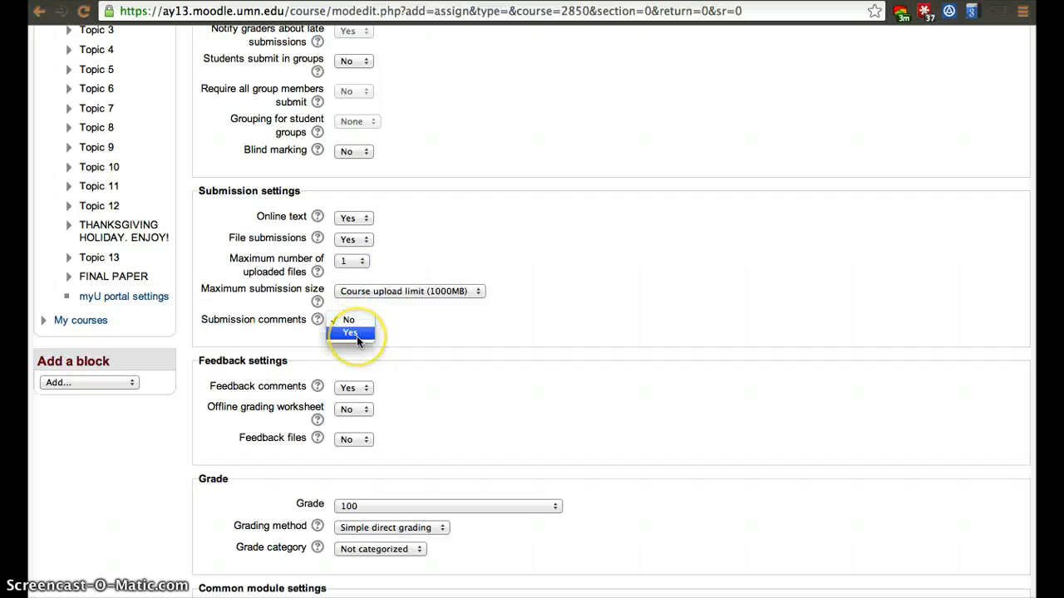
left_click(350, 333)
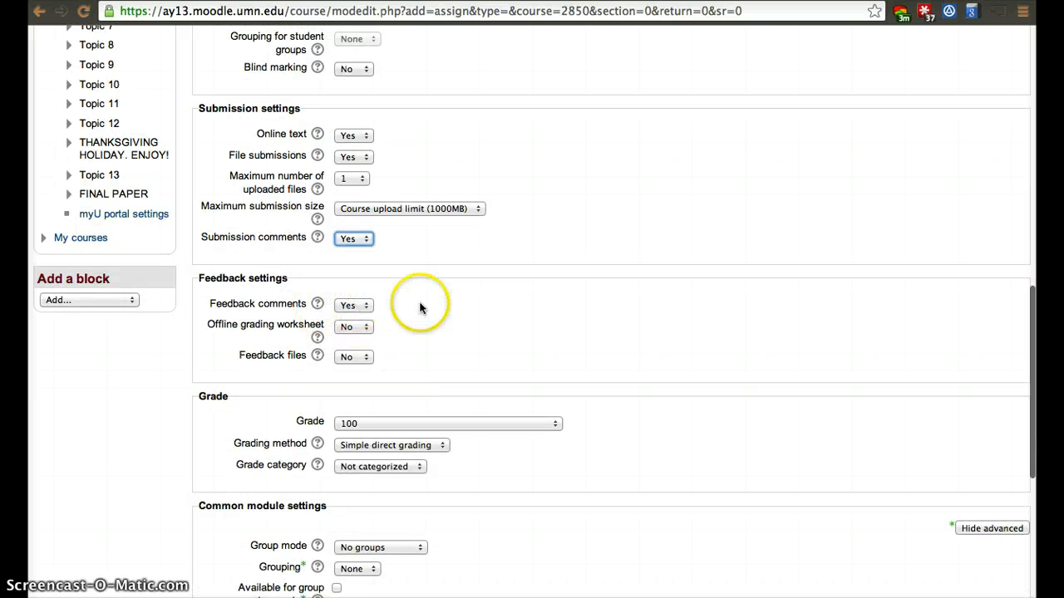
left_click(353, 355)
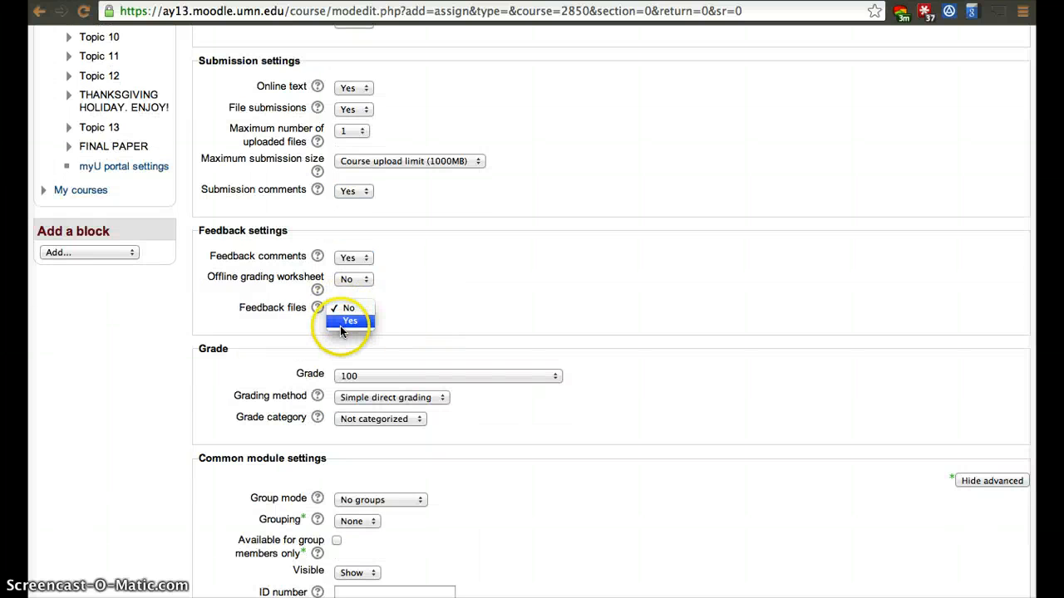
left_click(349, 321)
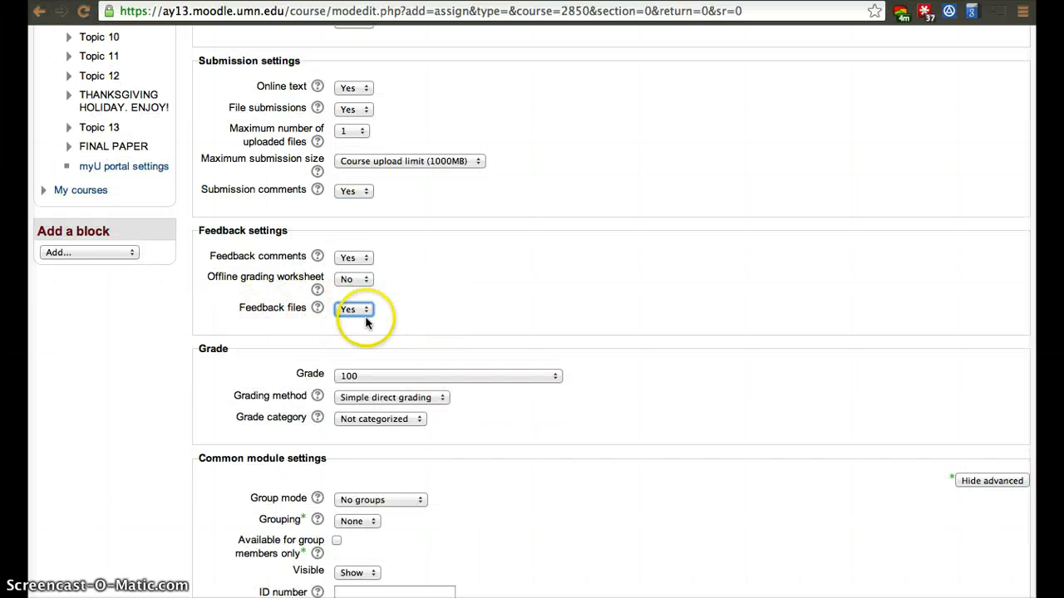
mouse_move(383, 326)
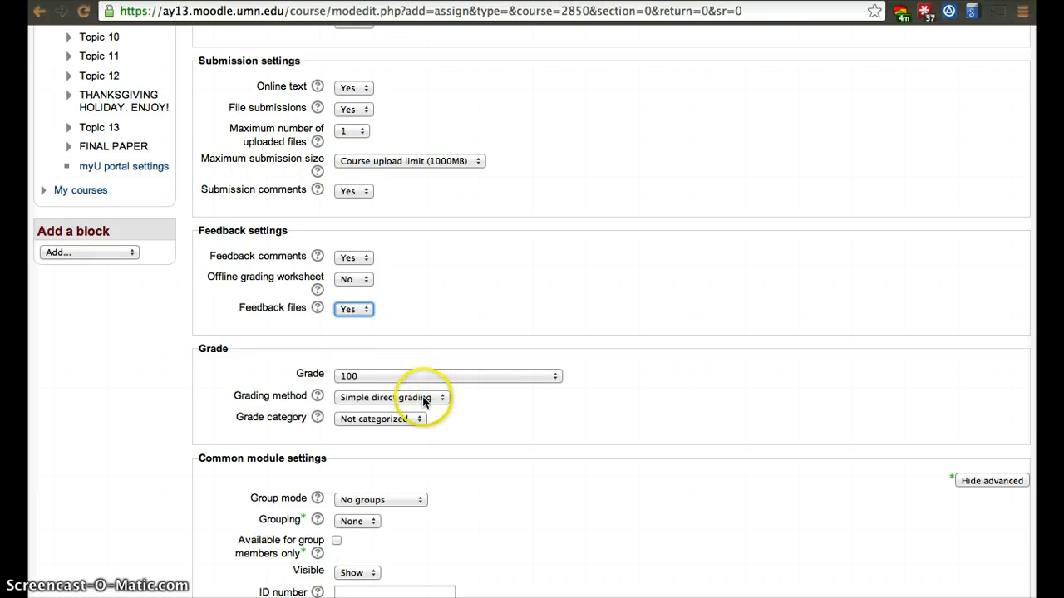
Review the Grade category and Grading method lists, keeping Simple direct grading.
left_click(379, 419)
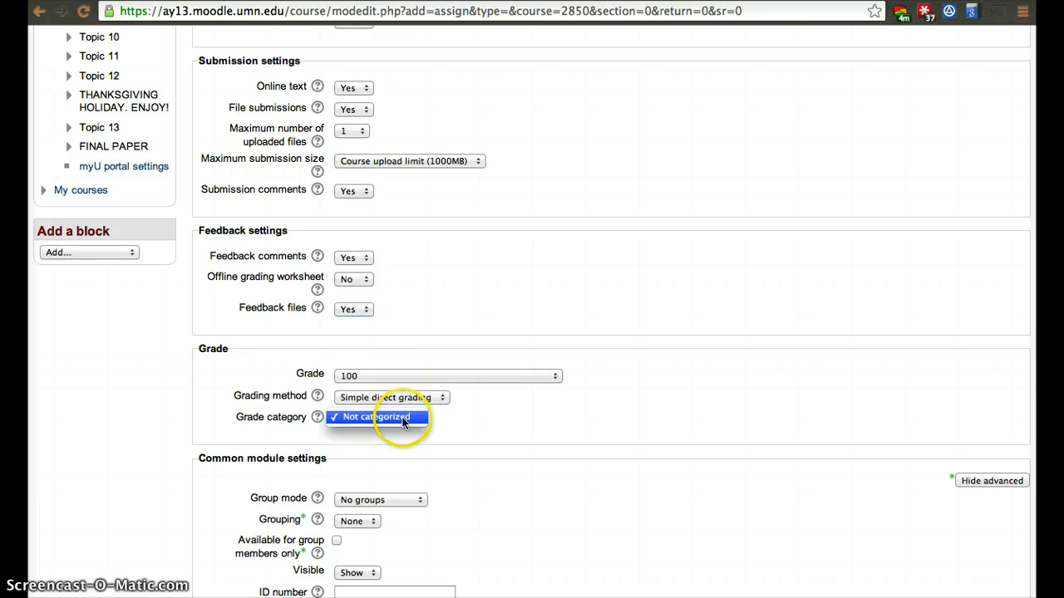
left_click(391, 395)
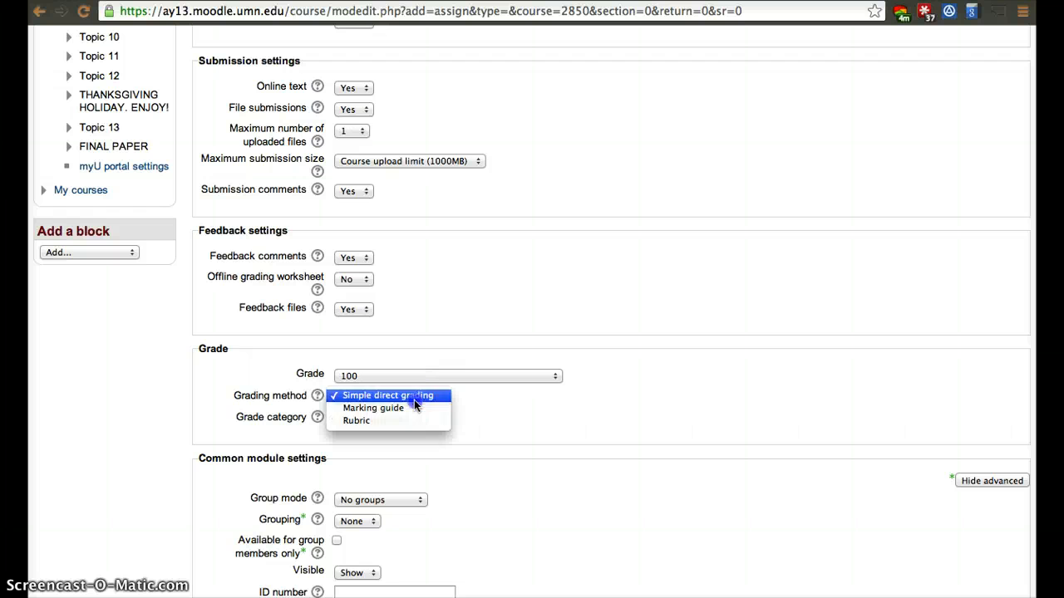
left_click(387, 396)
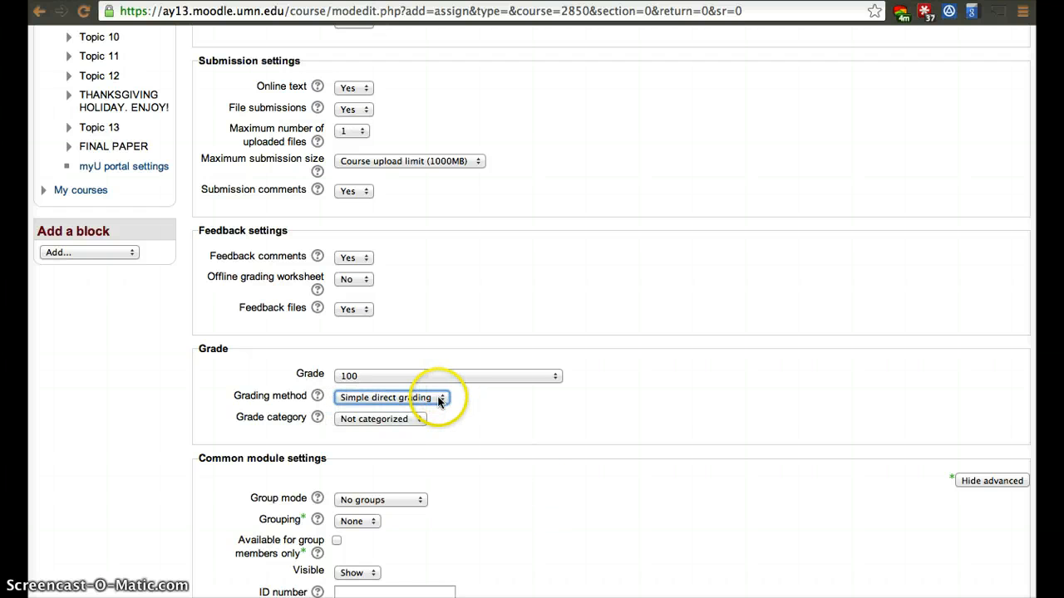
scroll("down", 3)
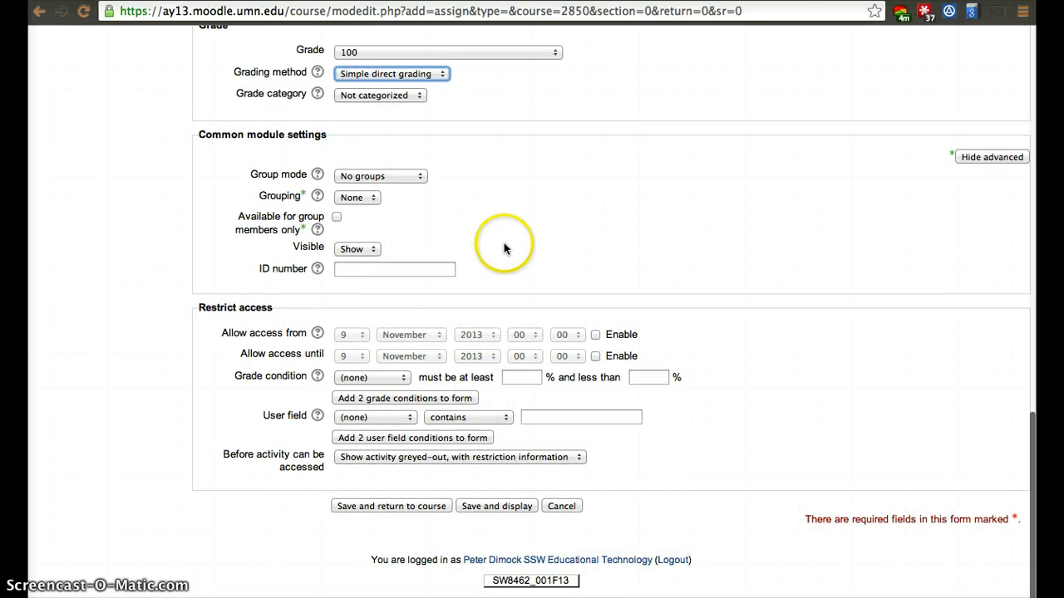
mouse_move(518, 196)
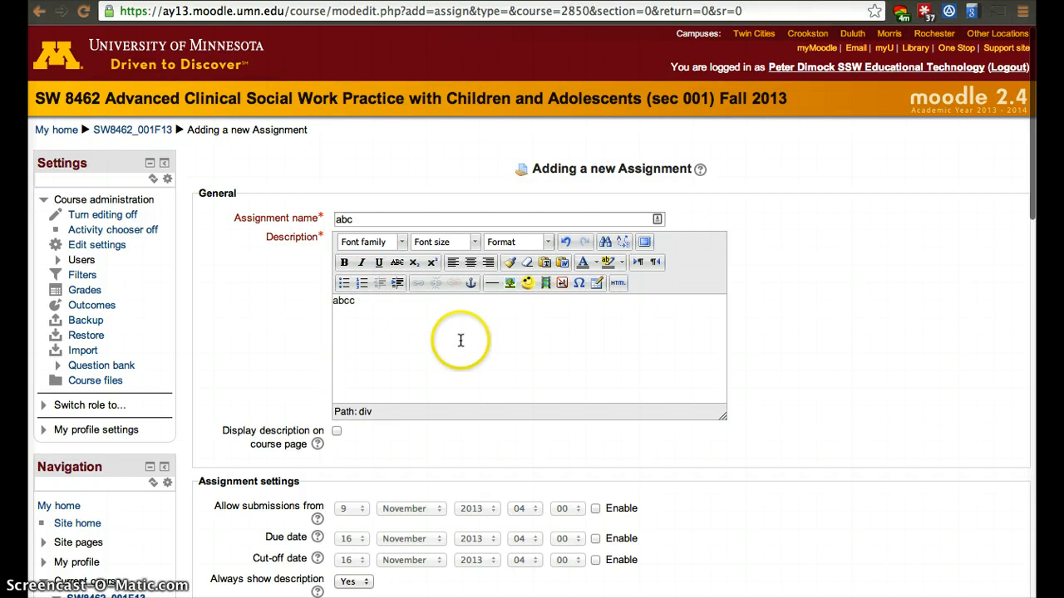
scroll("down", 3)
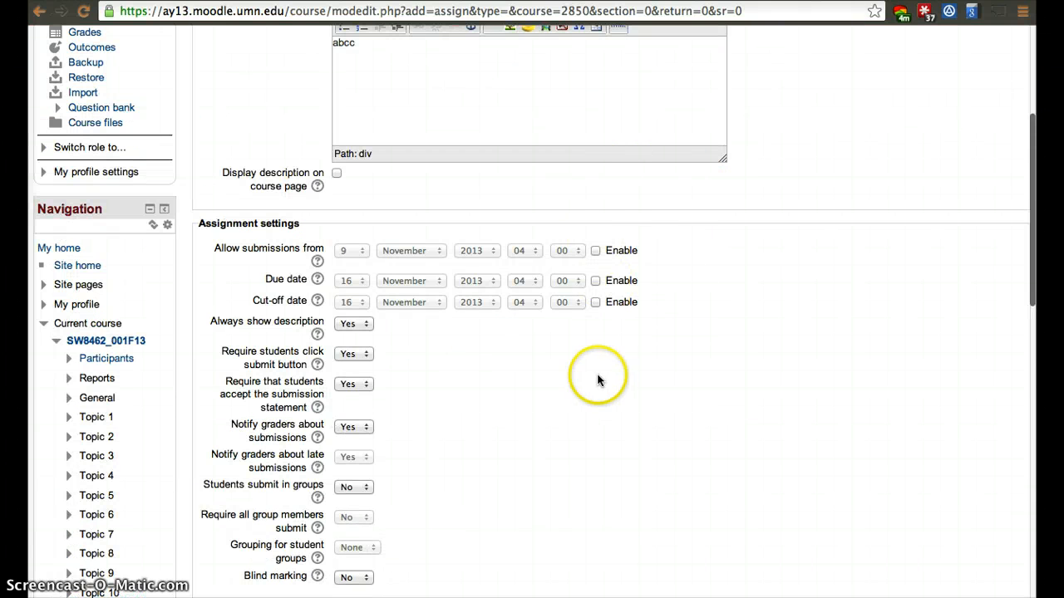
scroll("down", 3)
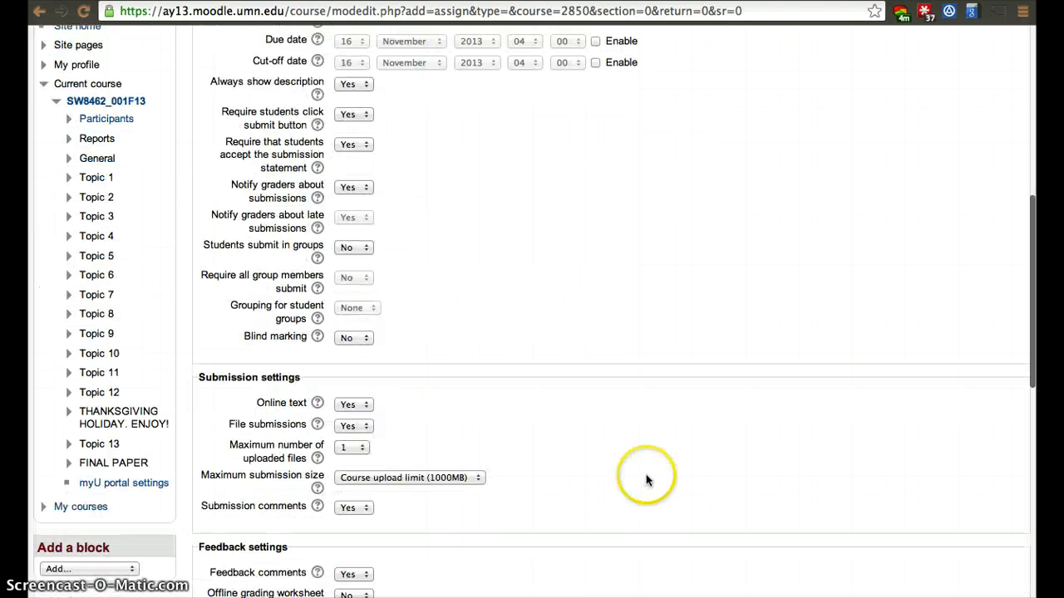
scroll("down", 3)
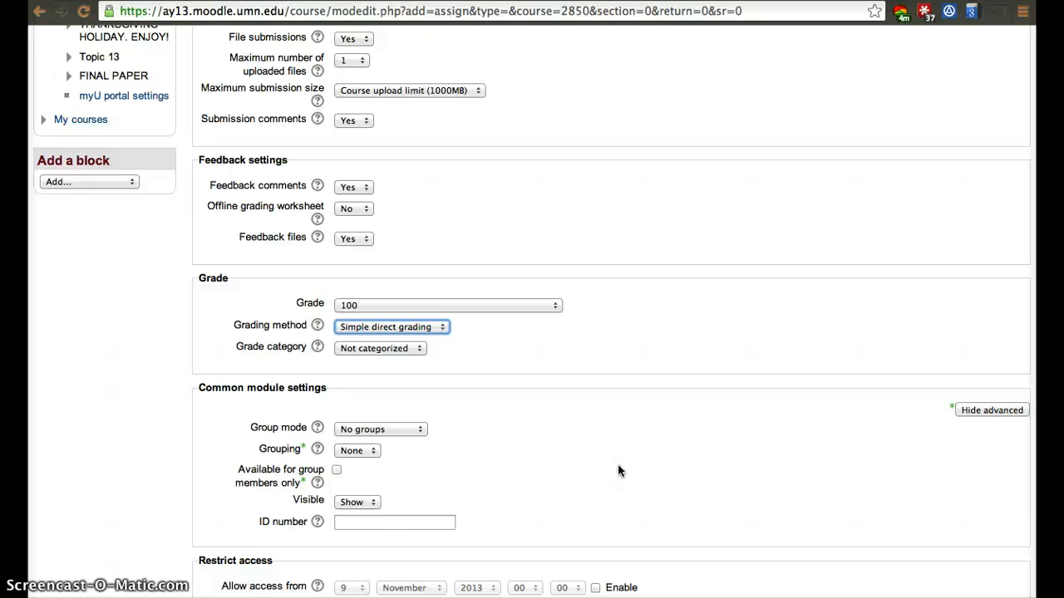
scroll("down", 3)
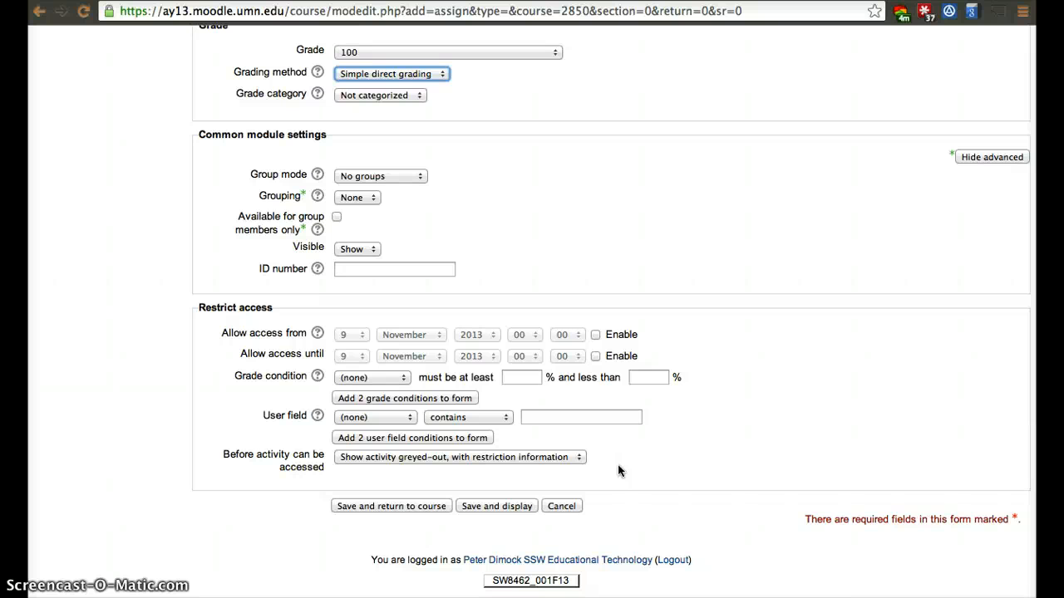
Save the assignment and return to the course page, where 'abc' now appears.
left_click(391, 506)
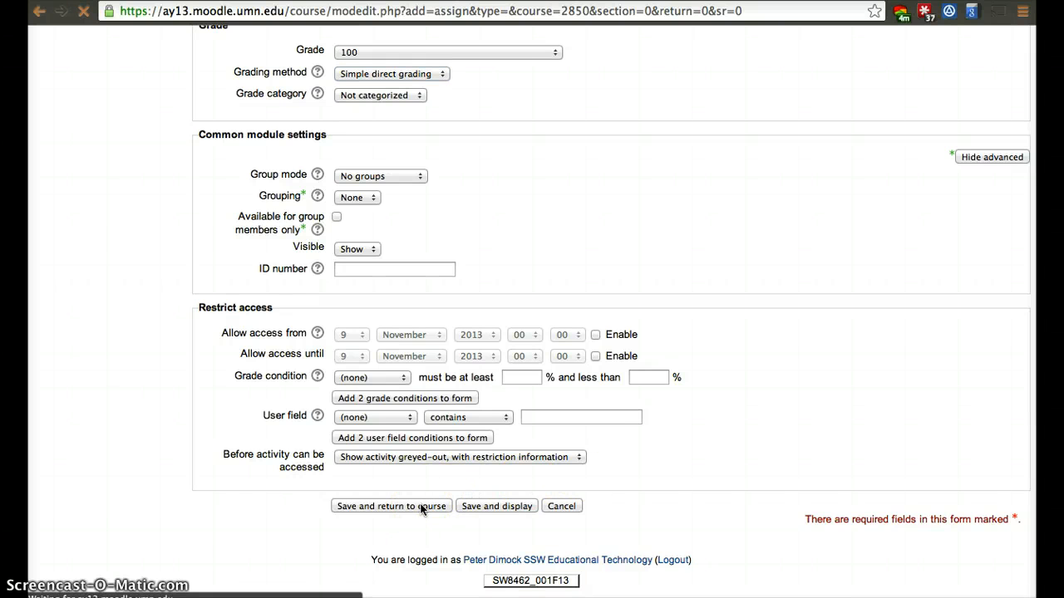
left_click(391, 505)
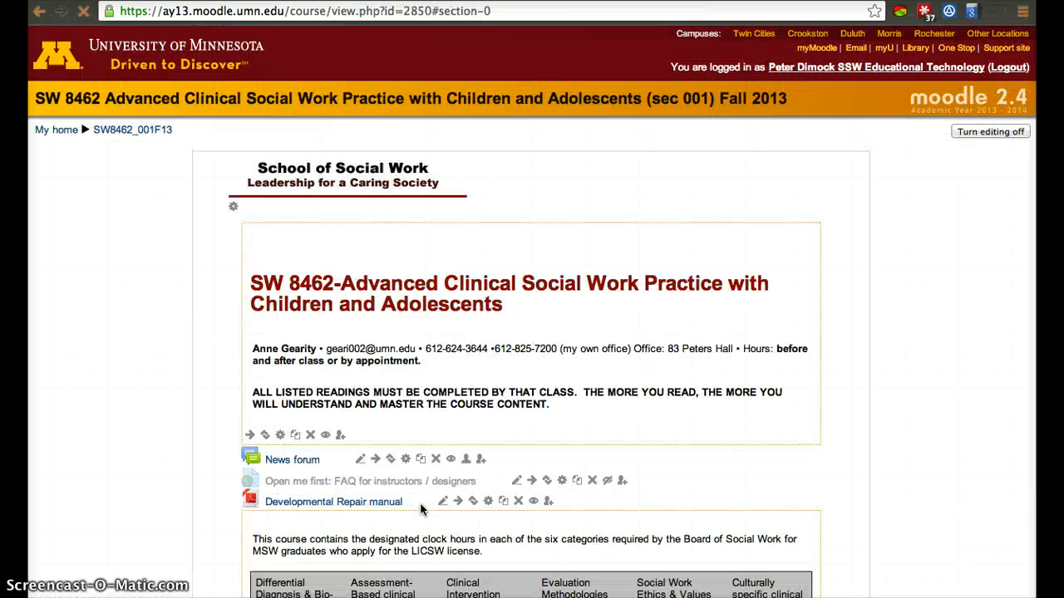
scroll("down", 3)
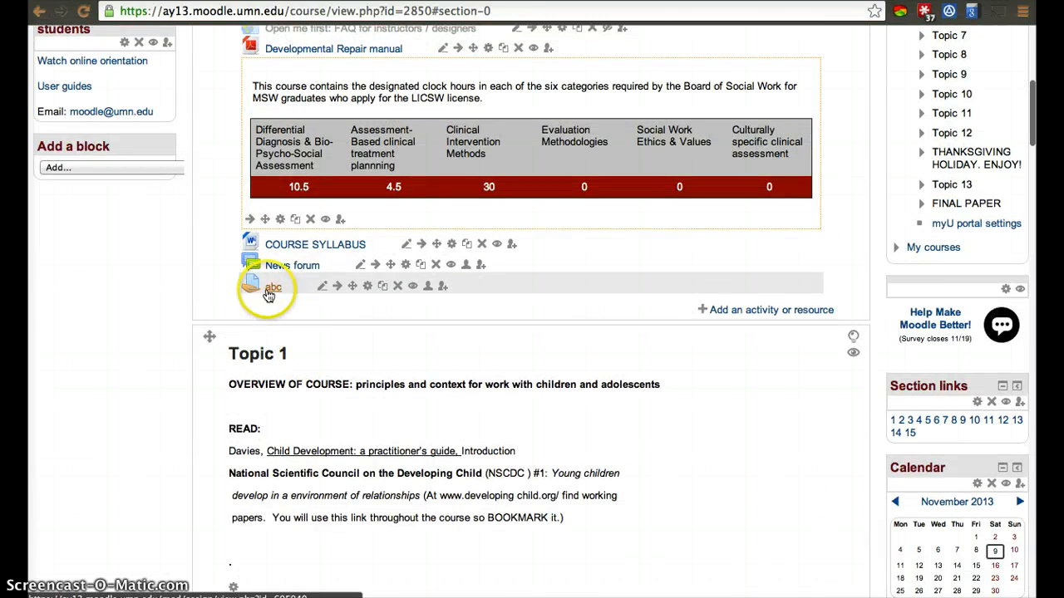
Open the 'abc' assignment to show its grading summary page.
left_click(273, 286)
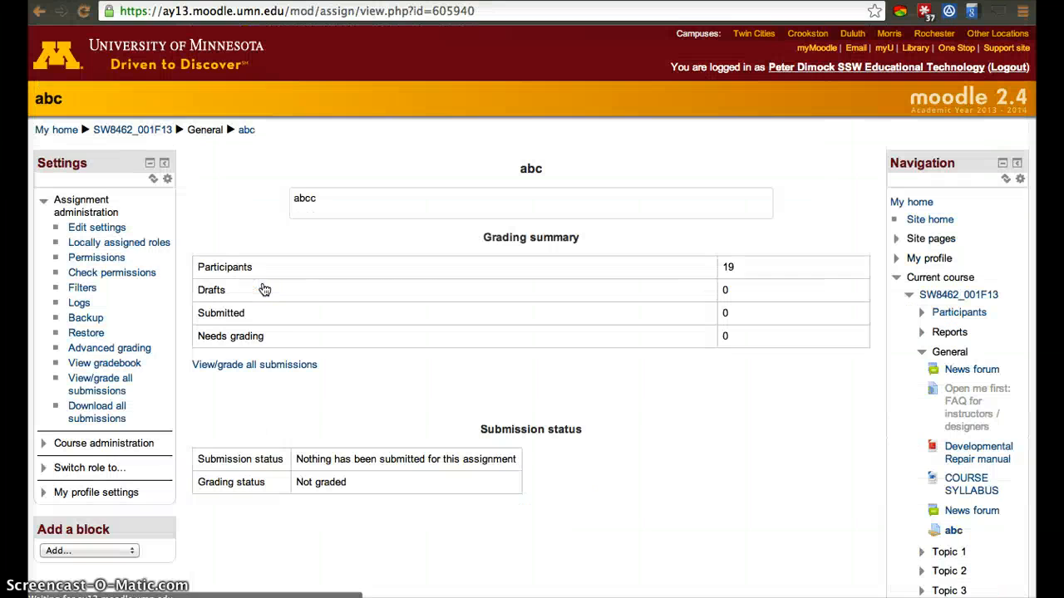
mouse_move(514, 324)
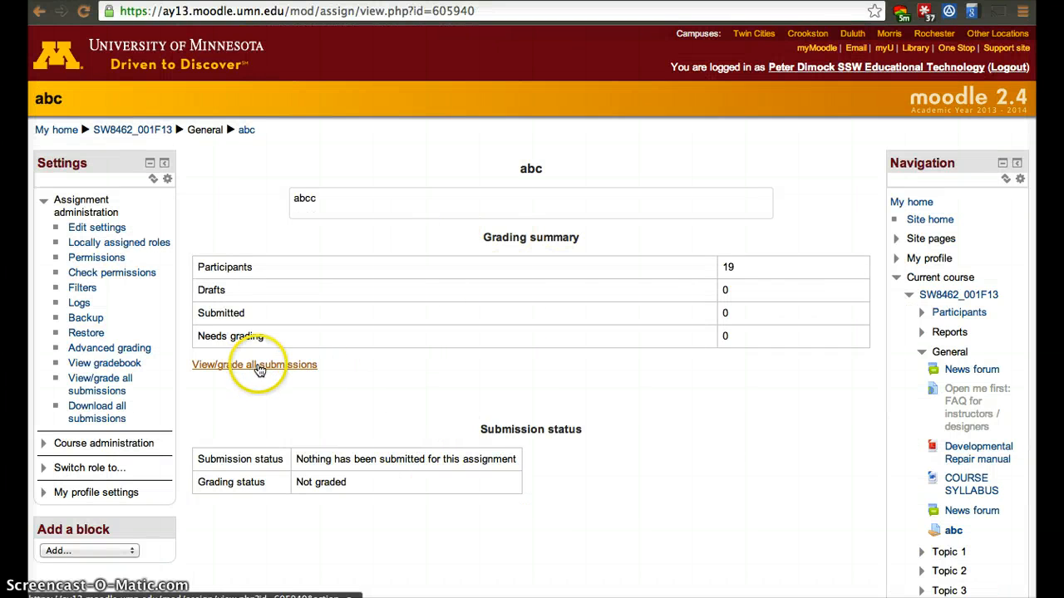
mouse_move(426, 366)
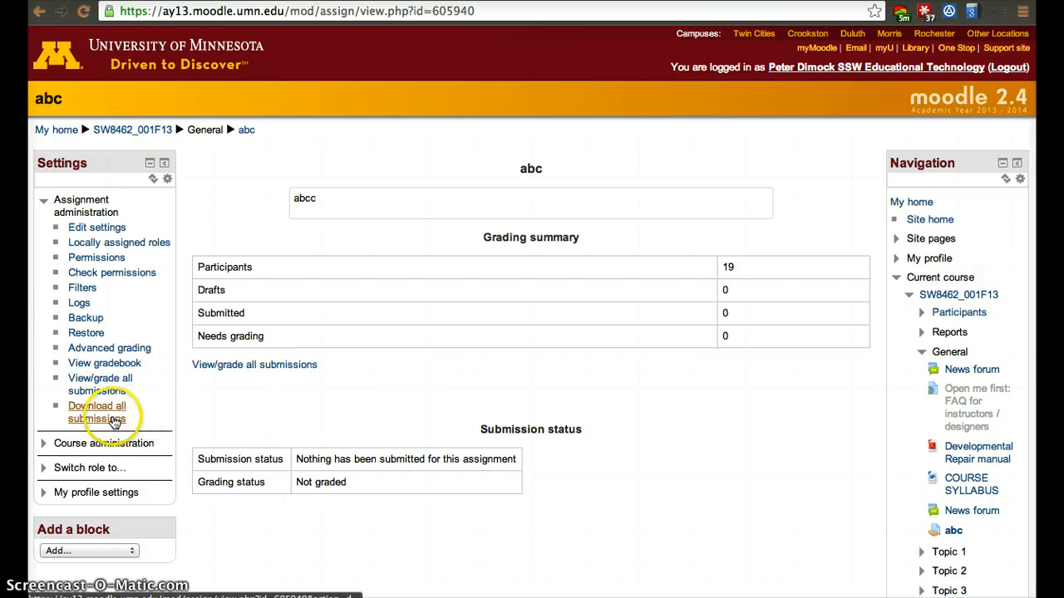
mouse_move(100, 384)
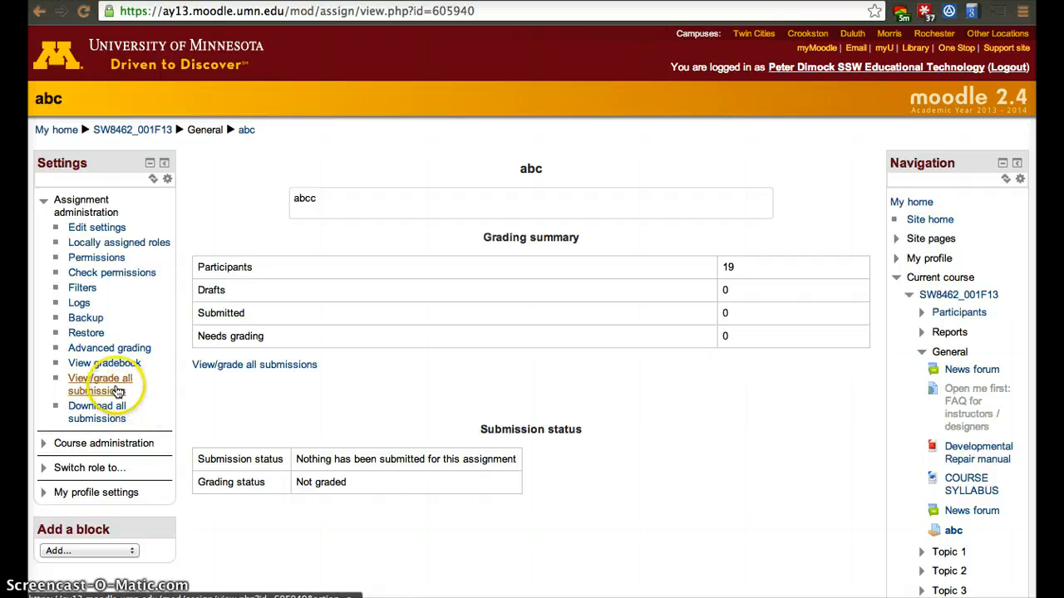
mouse_move(459, 324)
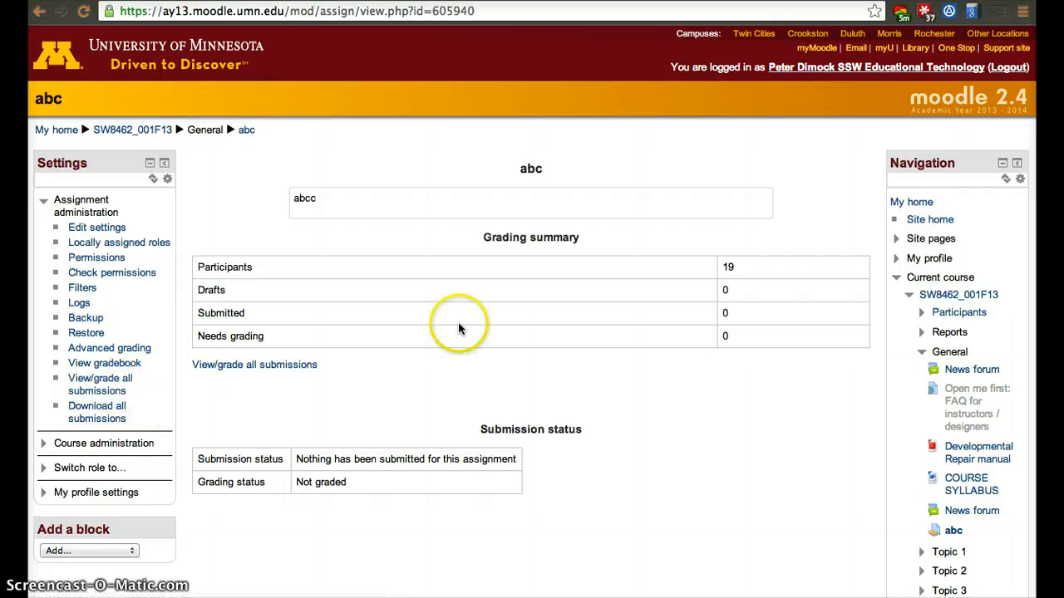